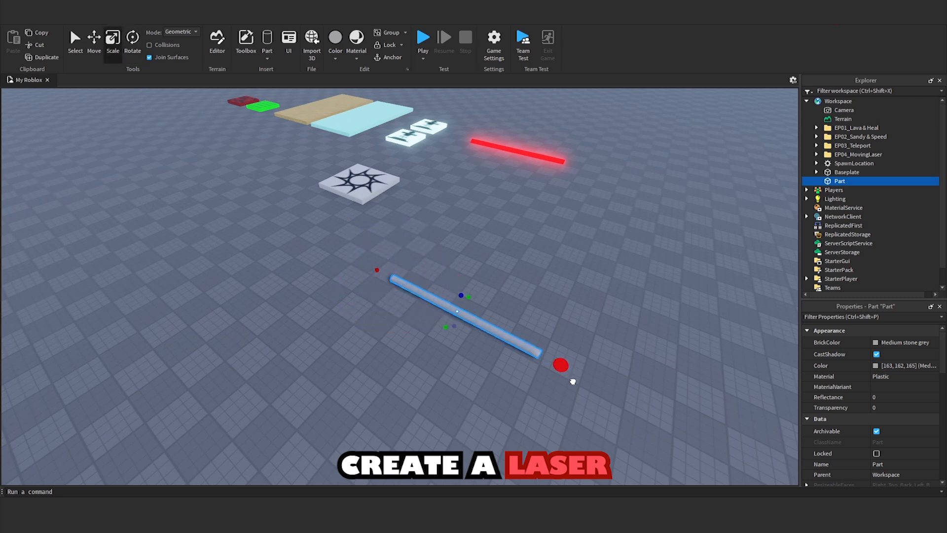
Insert a new part and stretch it into a long thin laser bar.
click(877, 365)
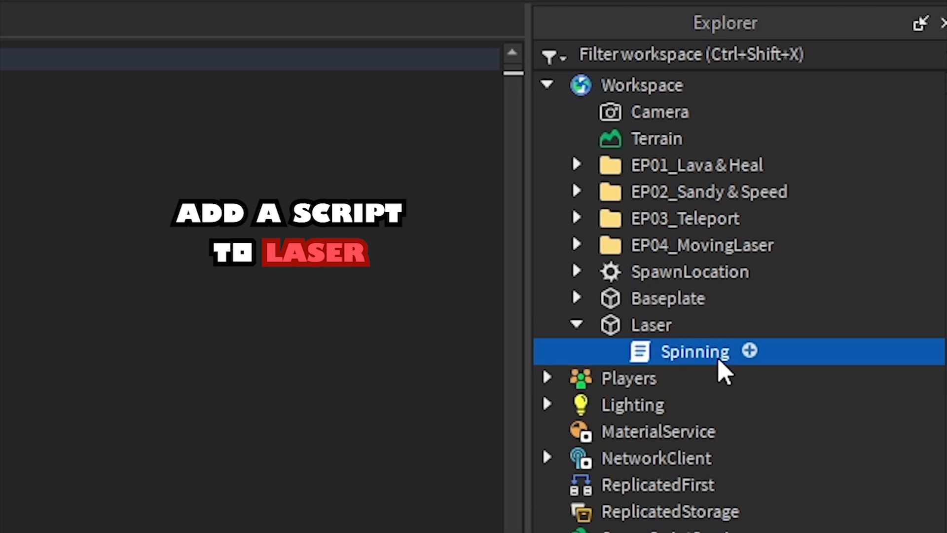
Open the Spinning script inside the Laser part for editing.
double_click(695, 352)
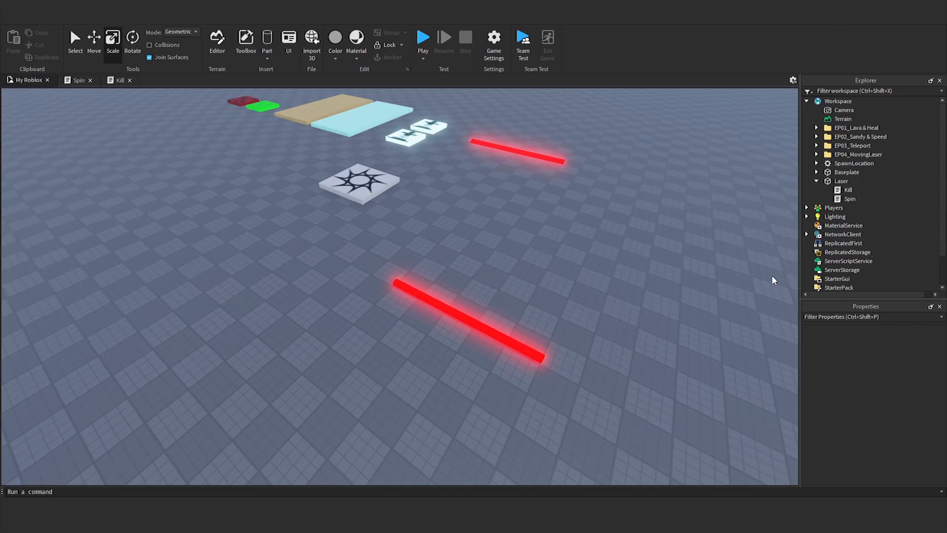
Start a play test so the avatar spawns near the red laser.
click(424, 37)
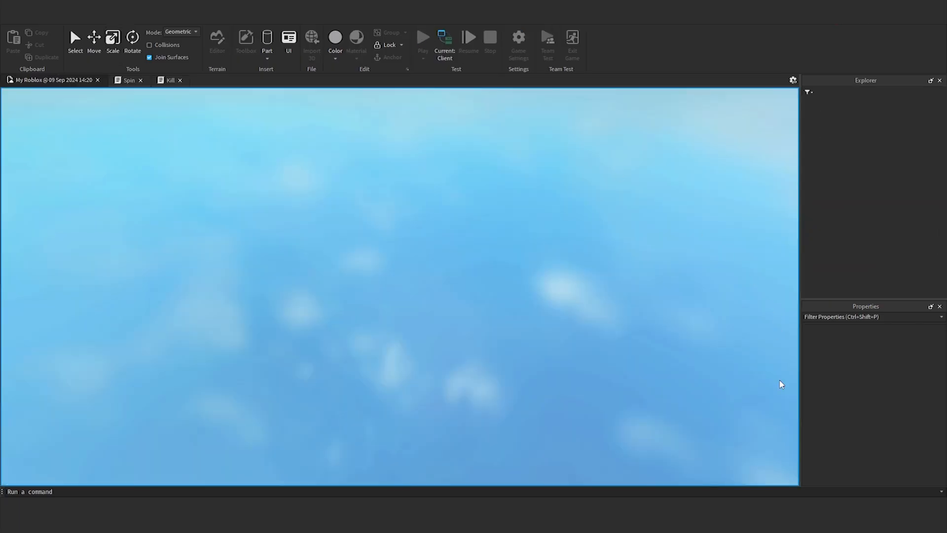
click(423, 37)
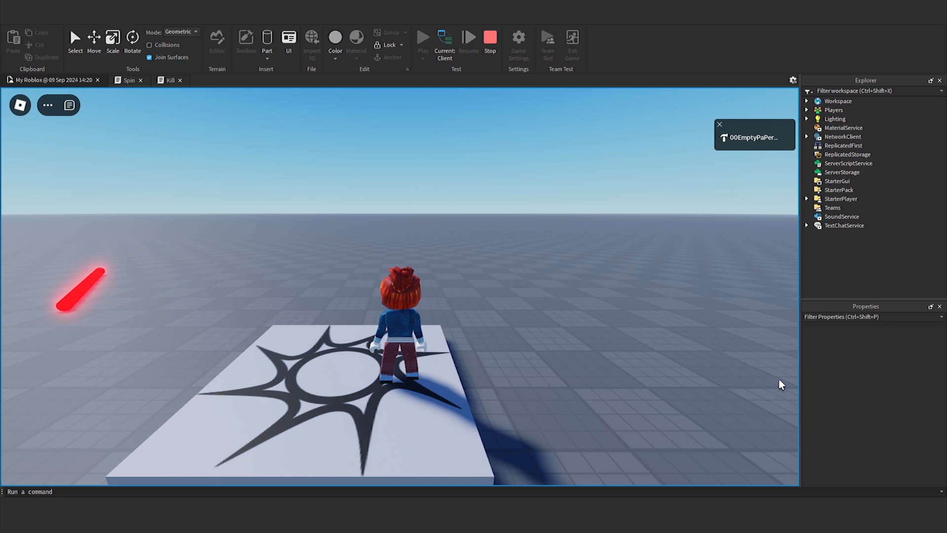